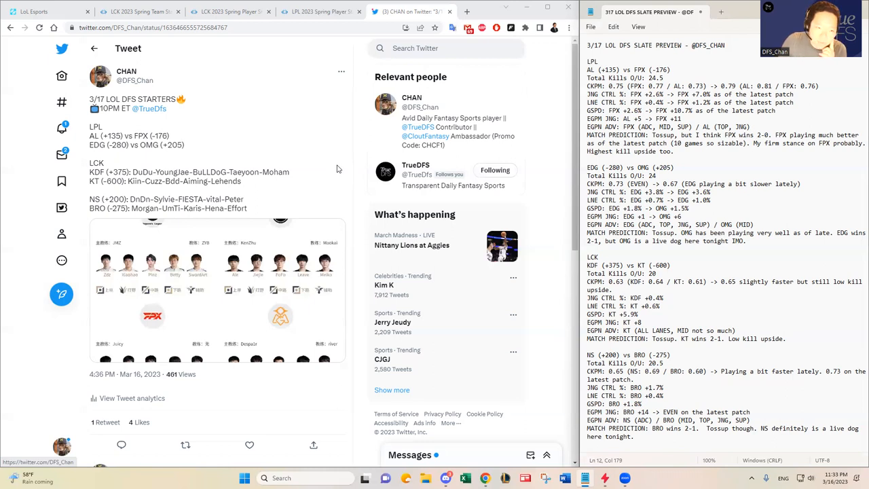
mouse_move(204, 138)
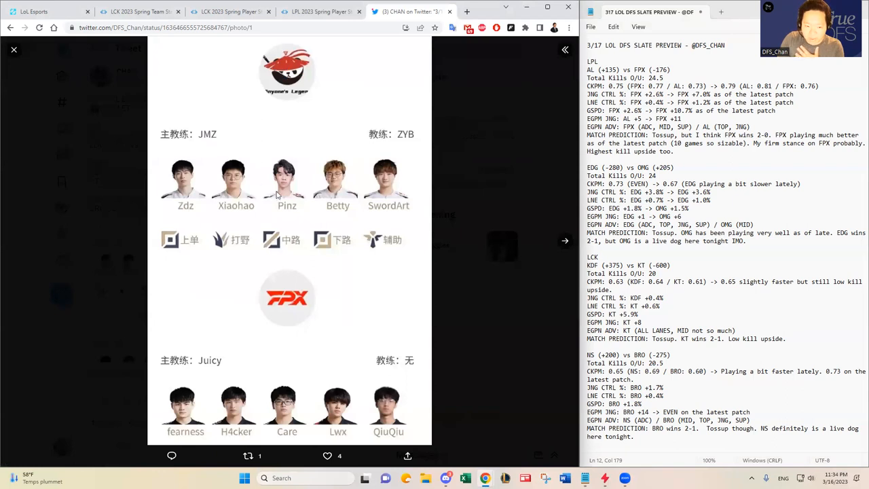
mouse_move(333, 227)
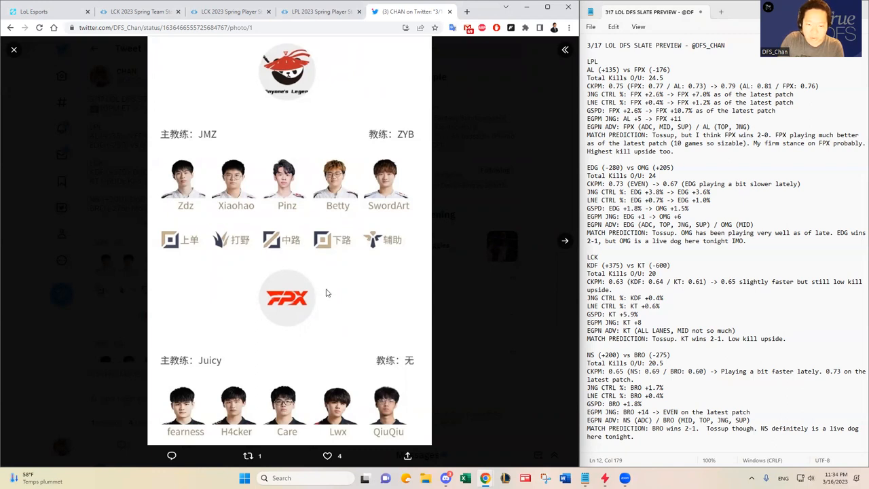
mouse_move(358, 331)
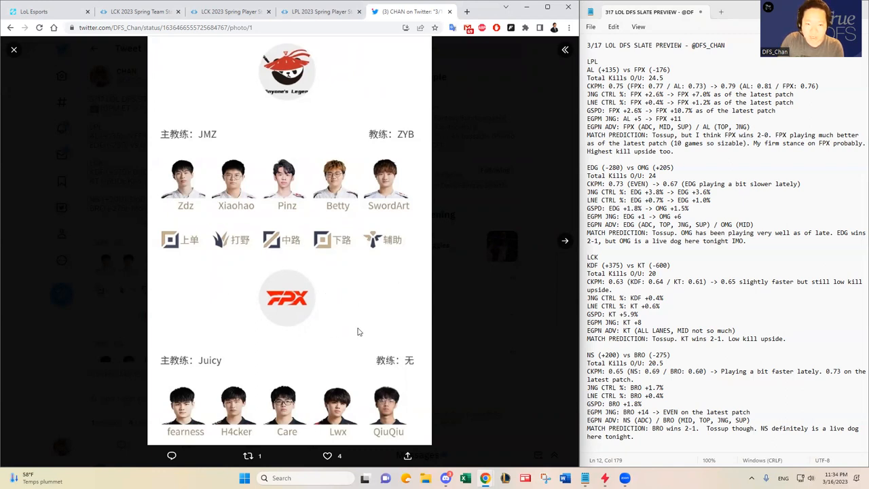
mouse_move(280, 405)
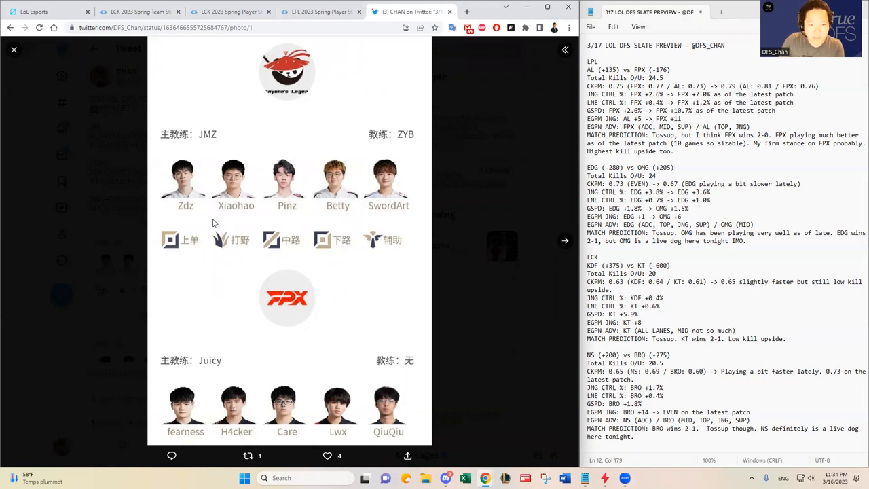
mouse_move(340, 212)
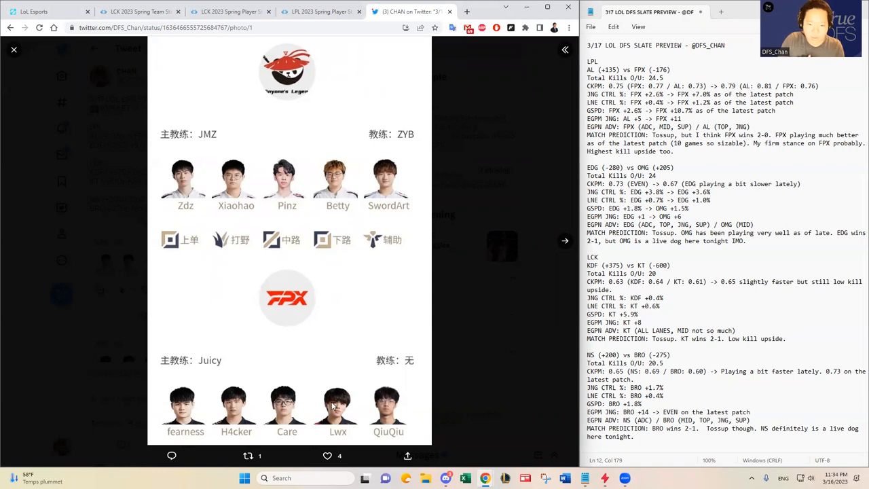
mouse_move(337, 397)
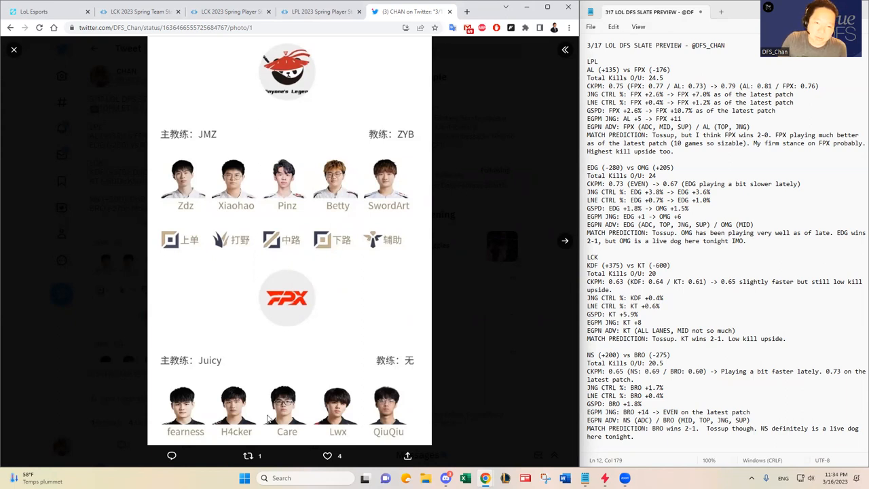
mouse_move(301, 333)
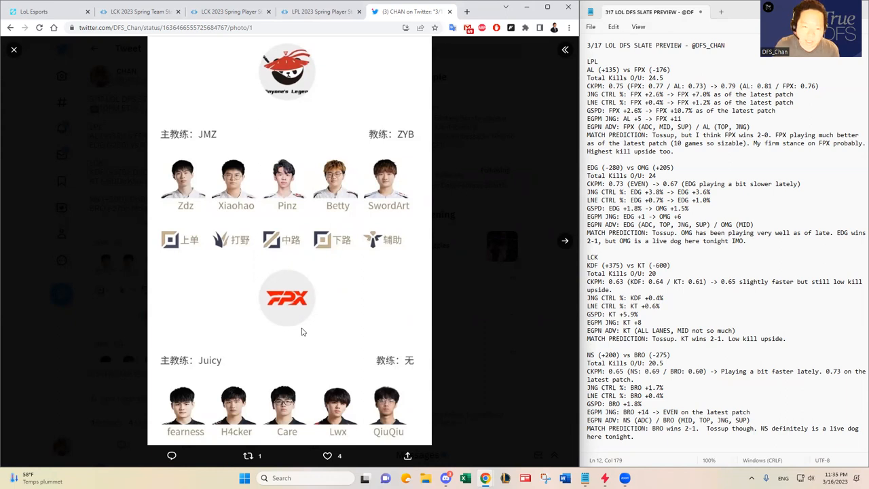
mouse_move(311, 326)
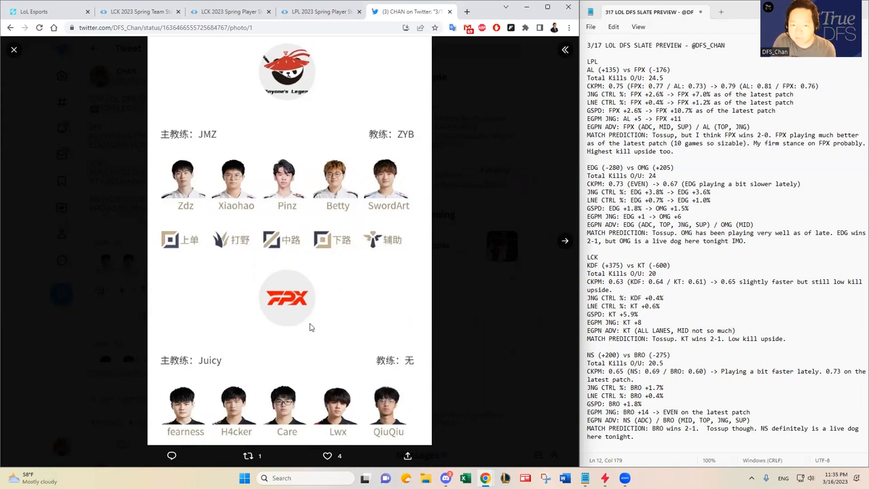
mouse_move(225, 429)
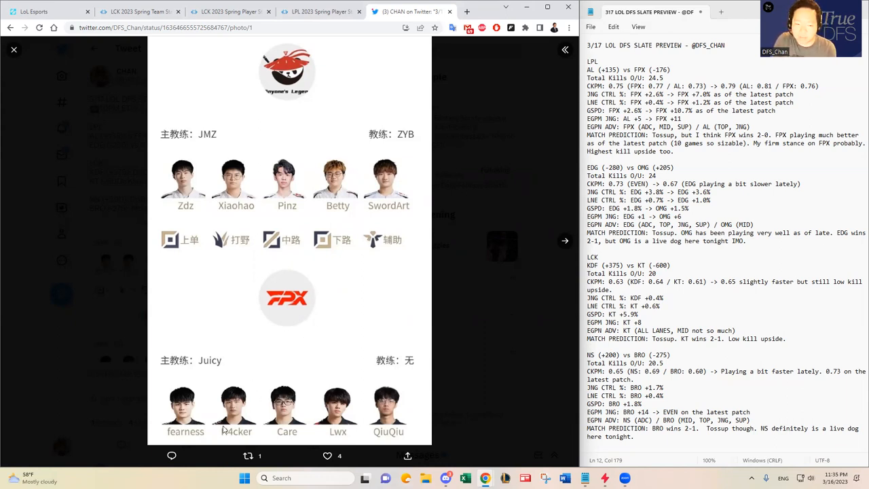
mouse_move(307, 401)
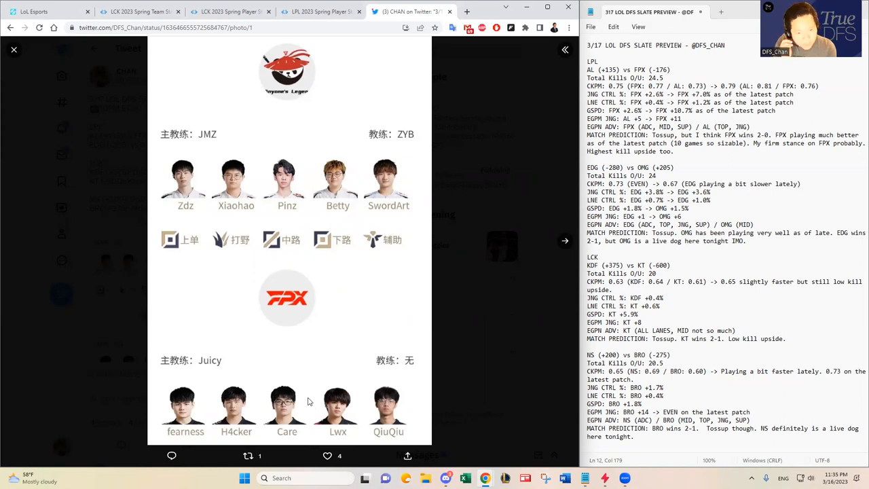
mouse_move(359, 201)
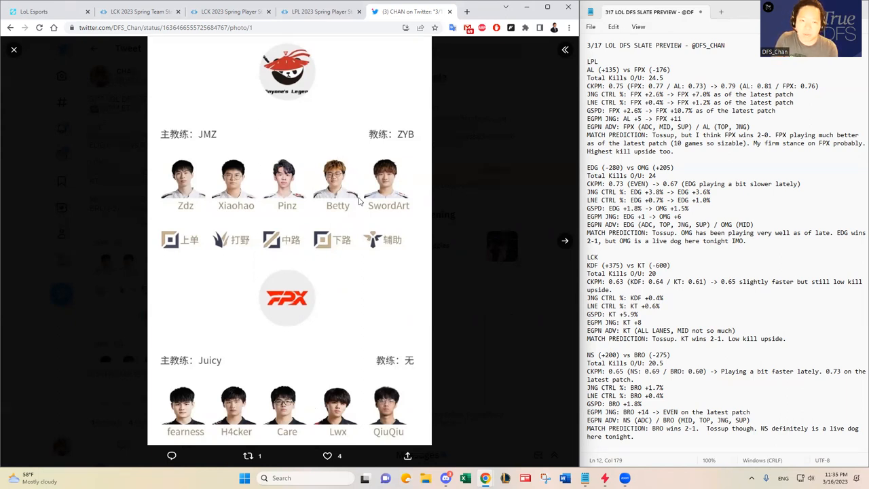
mouse_move(310, 315)
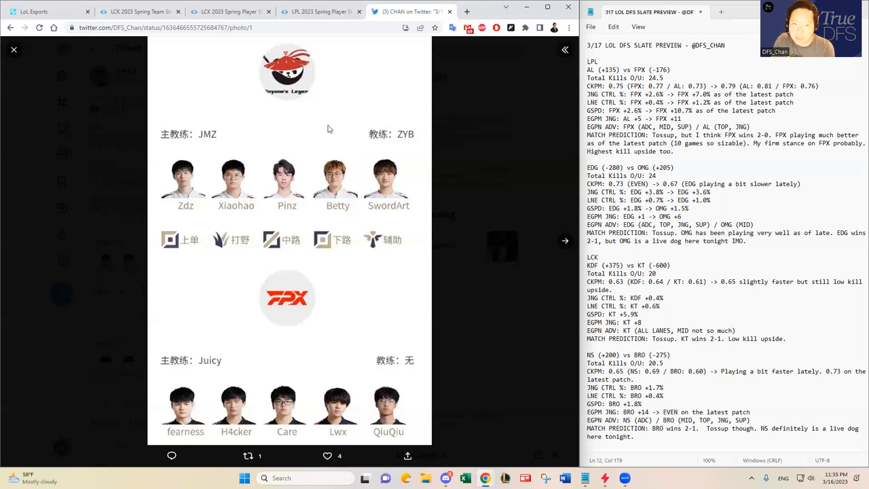
mouse_move(250, 215)
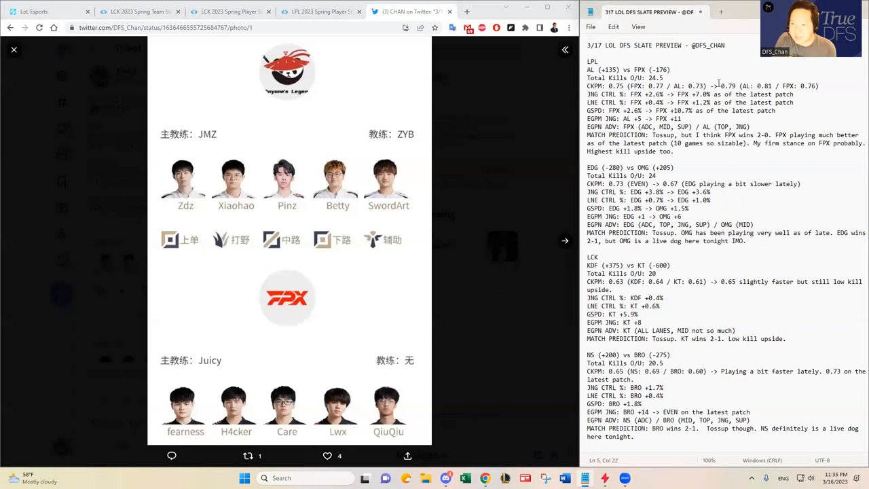
drag(717, 85, 790, 94)
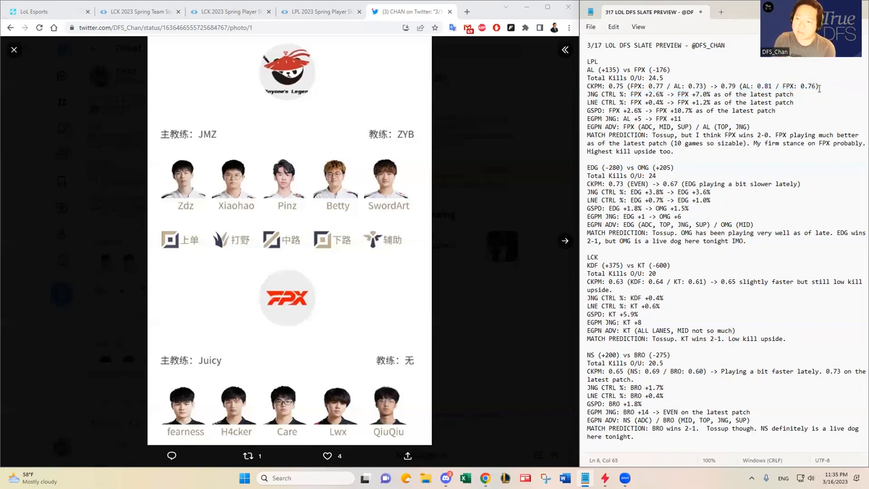
drag(719, 87, 820, 87)
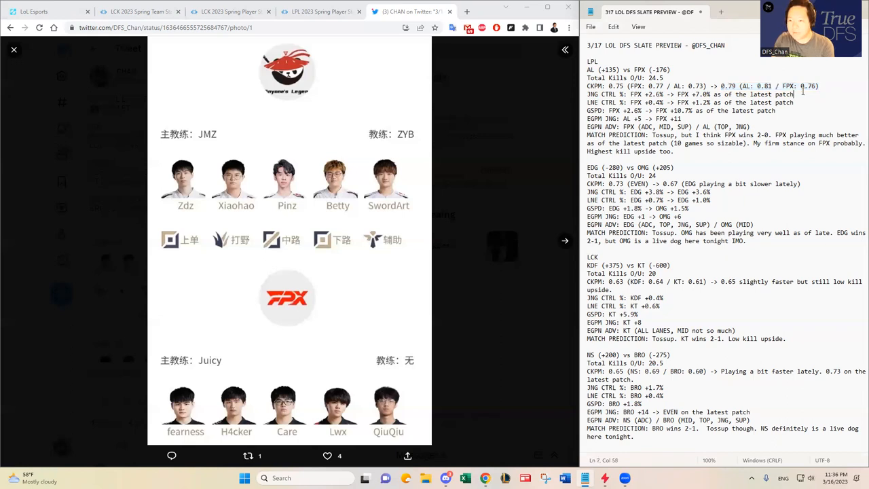
mouse_move(228, 407)
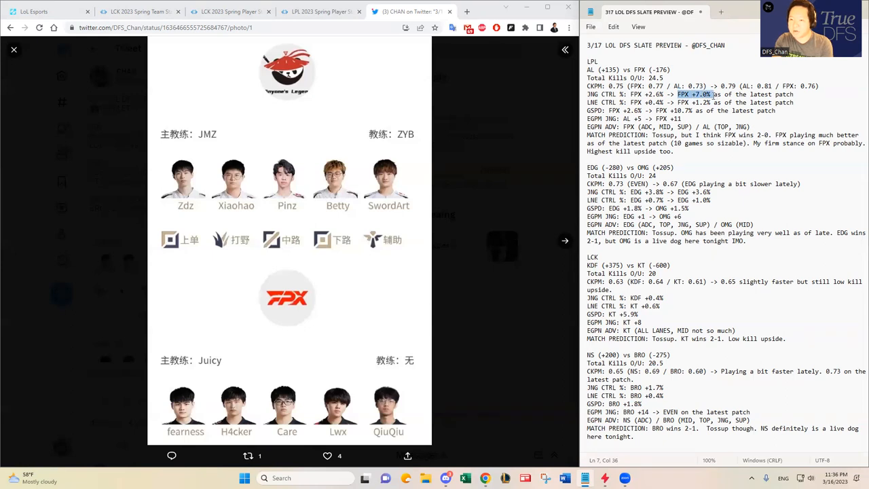
drag(717, 95, 799, 103)
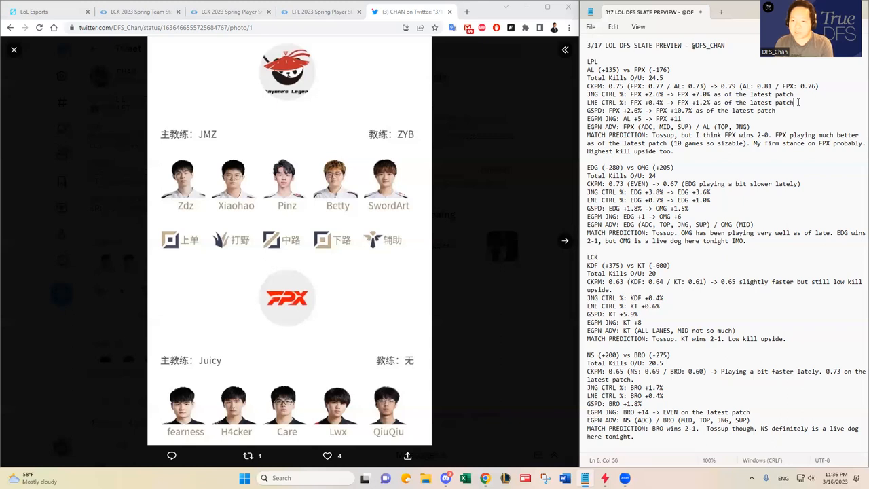
drag(678, 94, 798, 103)
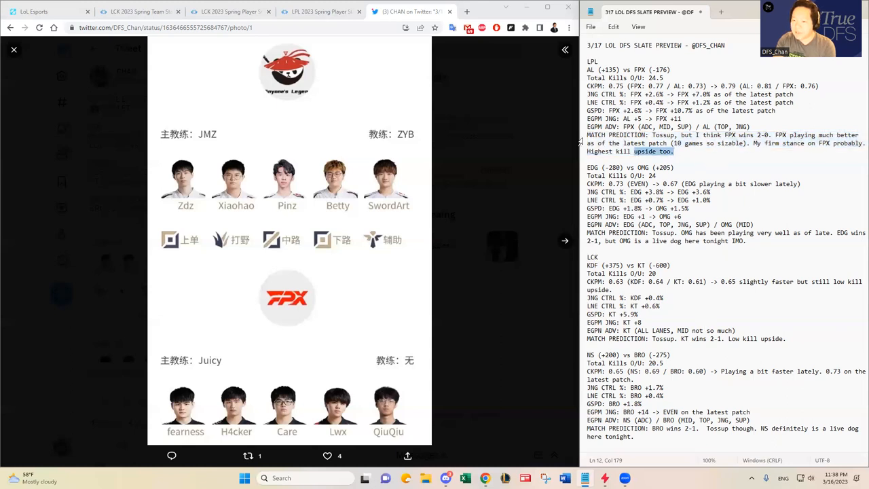
drag(586, 135, 747, 152)
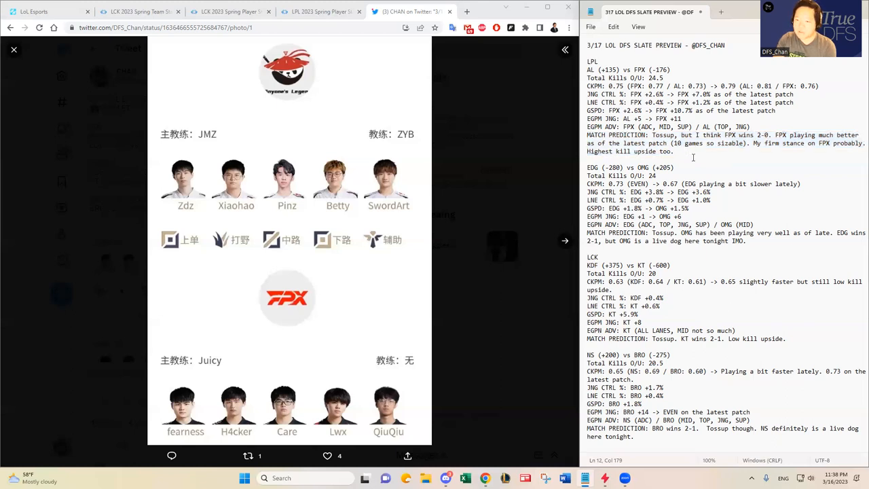
click(674, 151)
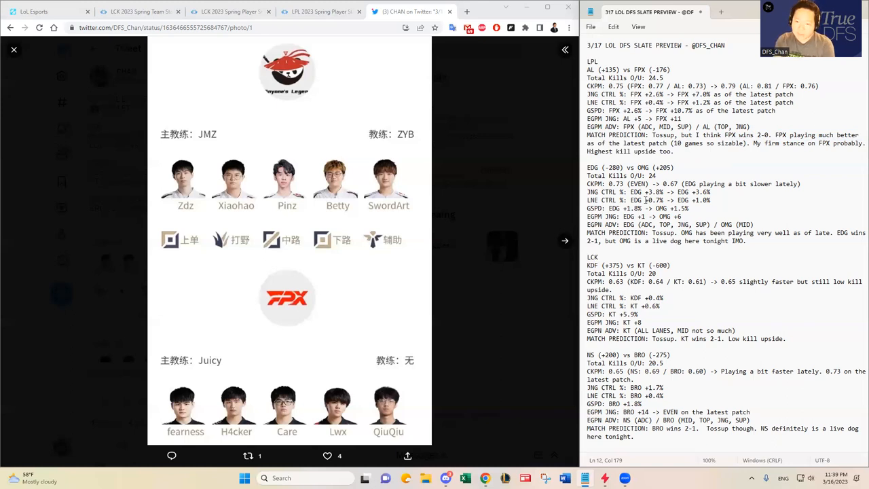
Switch the LoL Esports standings from LCK to the LPL spring regular-season table led by Edward Gaming Hycan
click(564, 242)
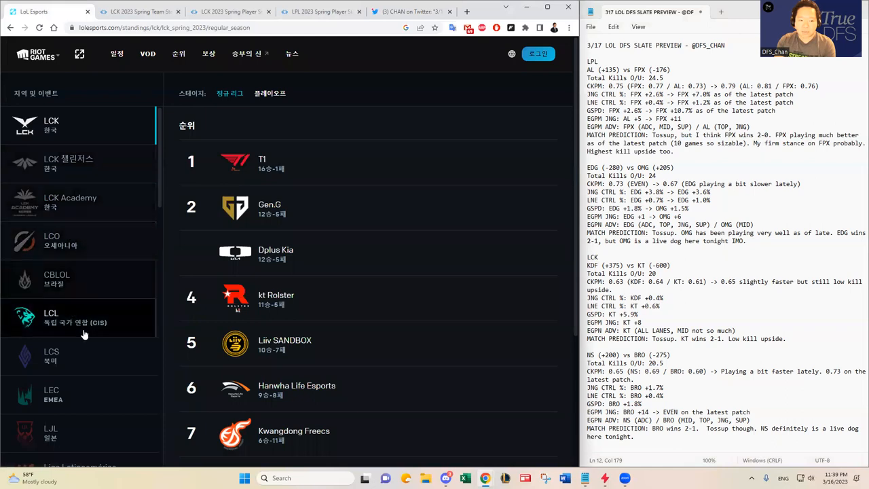
scroll(down, 3)
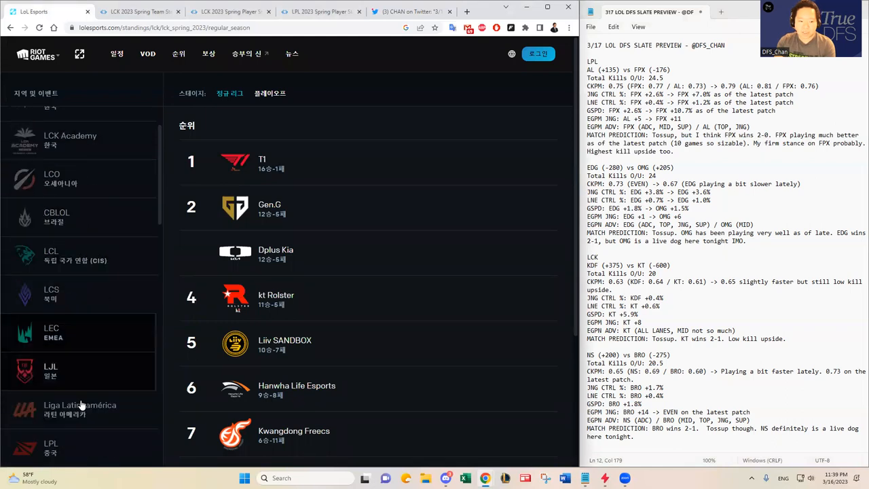
click(52, 451)
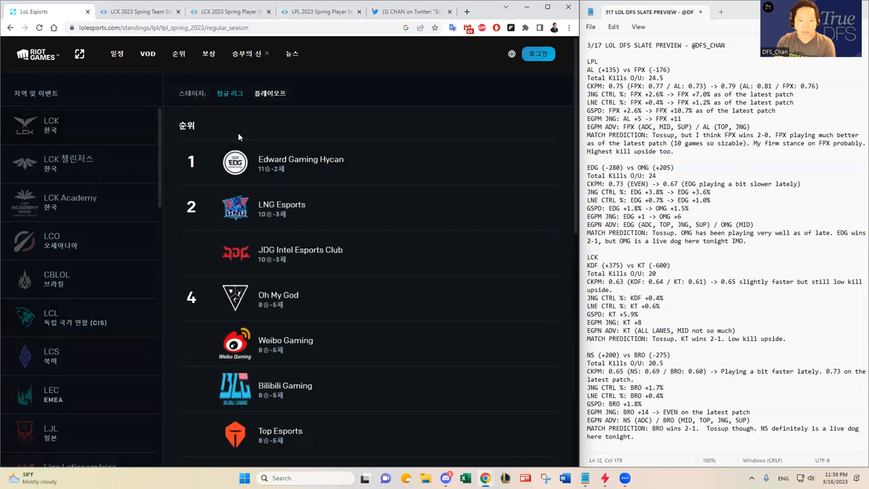
mouse_move(355, 171)
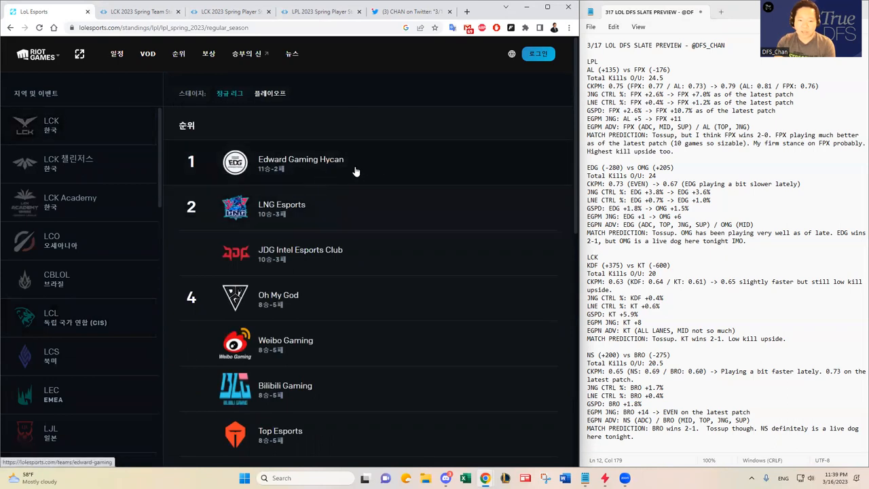
mouse_move(291, 165)
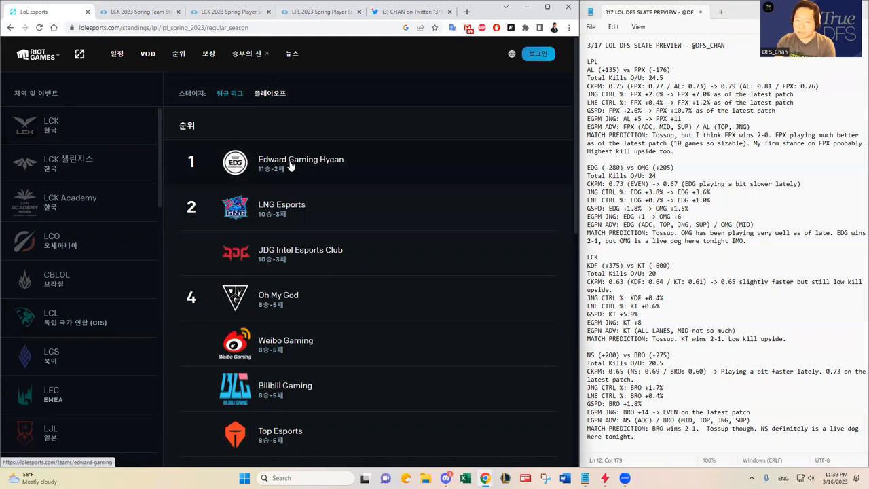
mouse_move(293, 163)
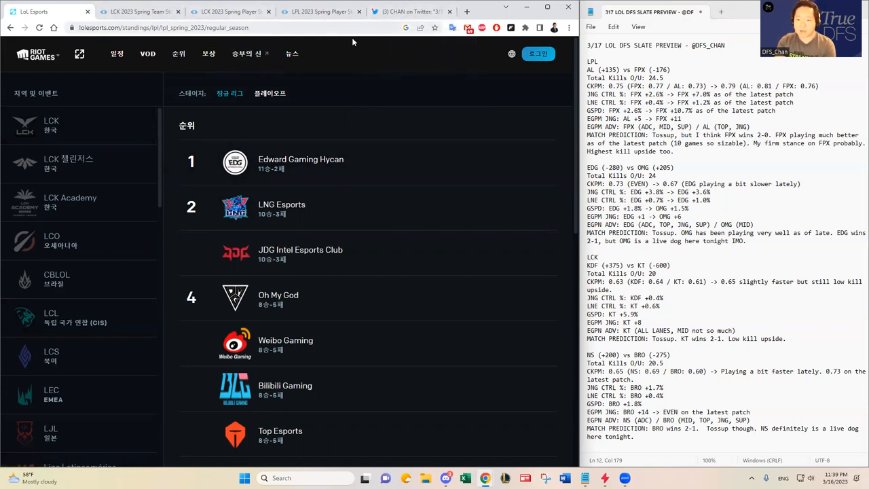
scroll(down, 3)
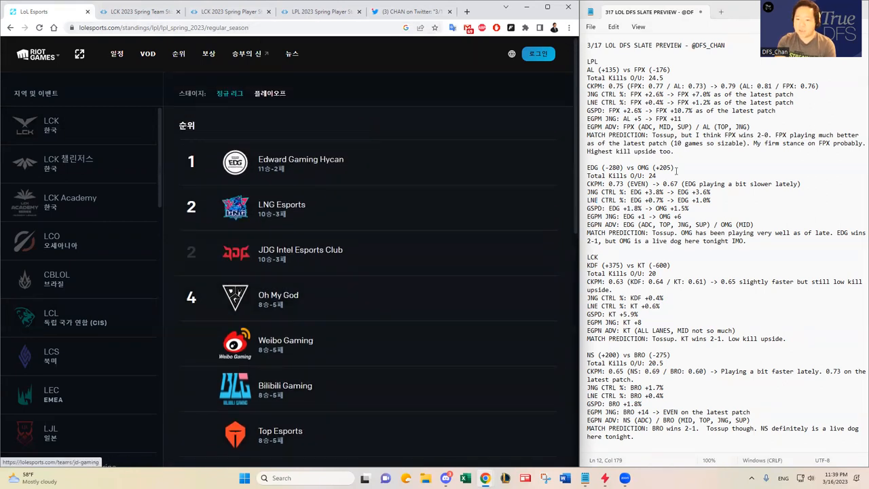
triple_click(630, 169)
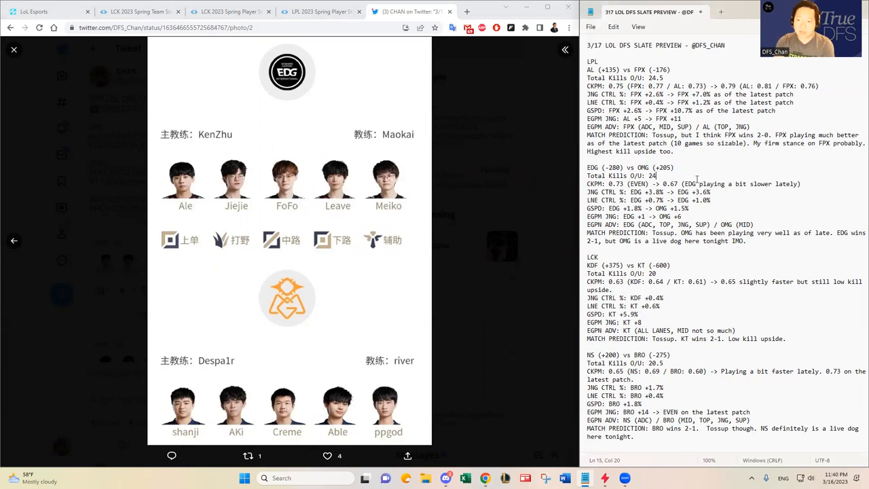
mouse_move(820, 184)
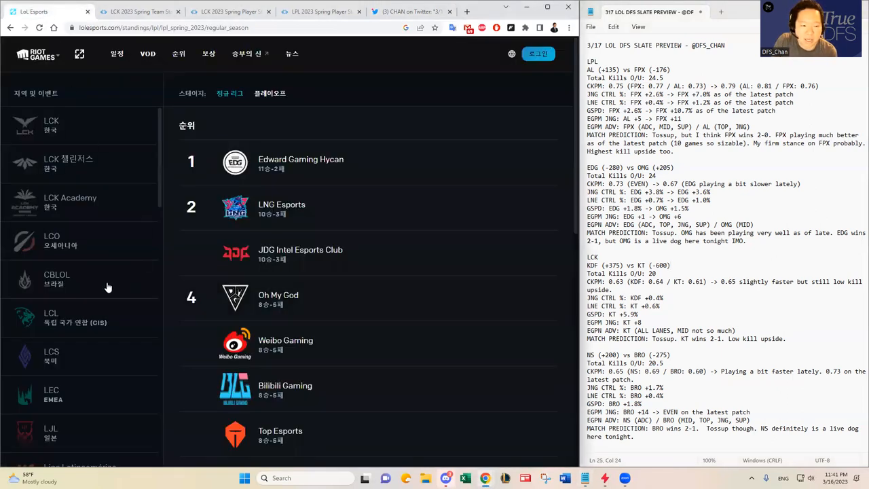
Switch back to the LCK spring regular-season standings led by T1 and Gen.G and review the table
click(51, 125)
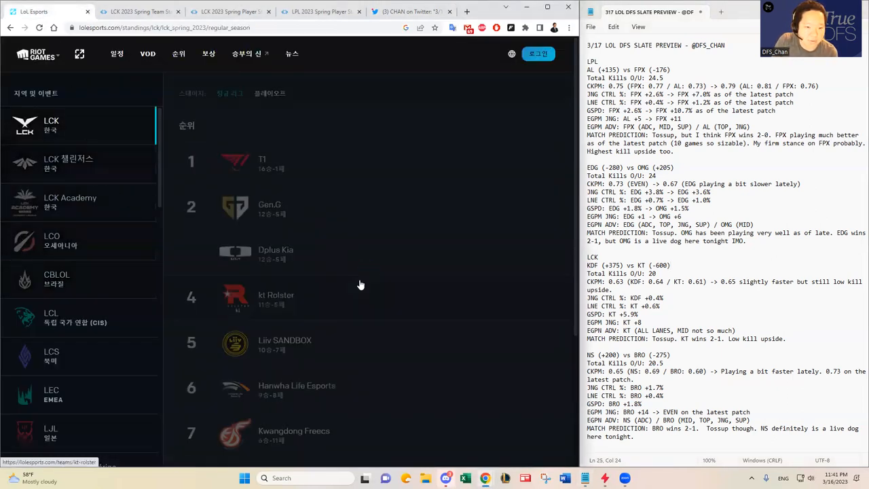
mouse_move(372, 398)
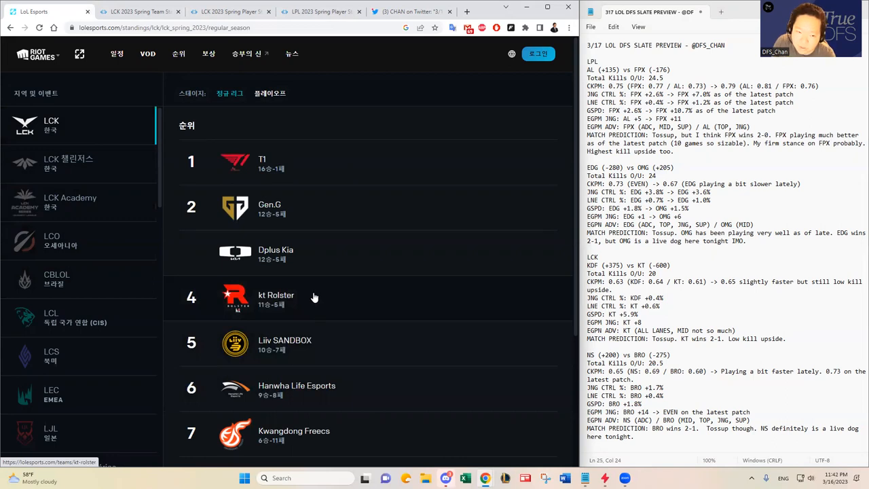
mouse_move(323, 213)
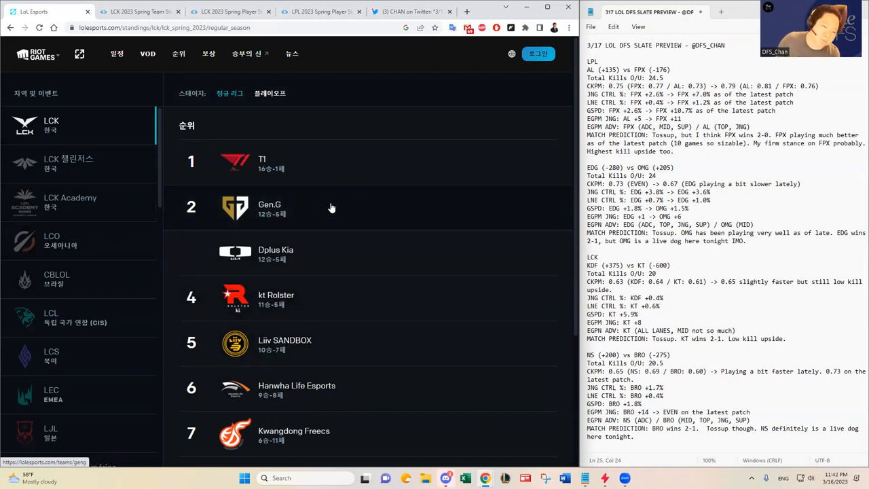
mouse_move(336, 294)
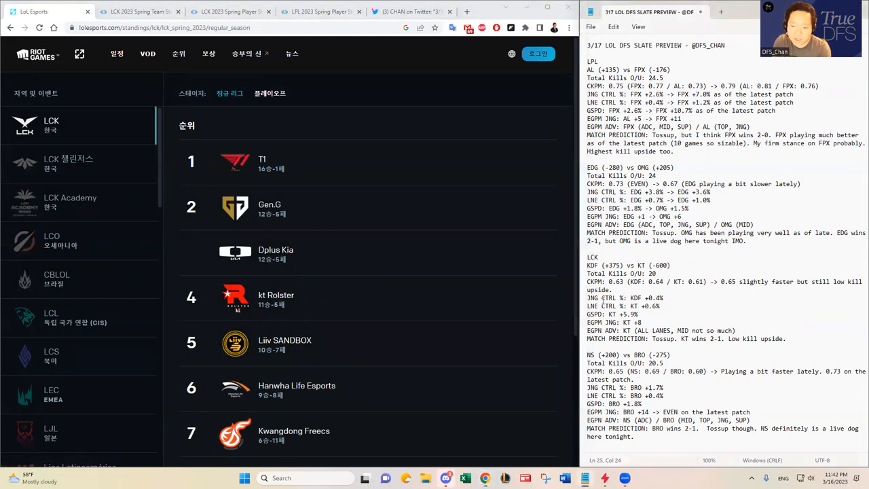
scroll(down, 3)
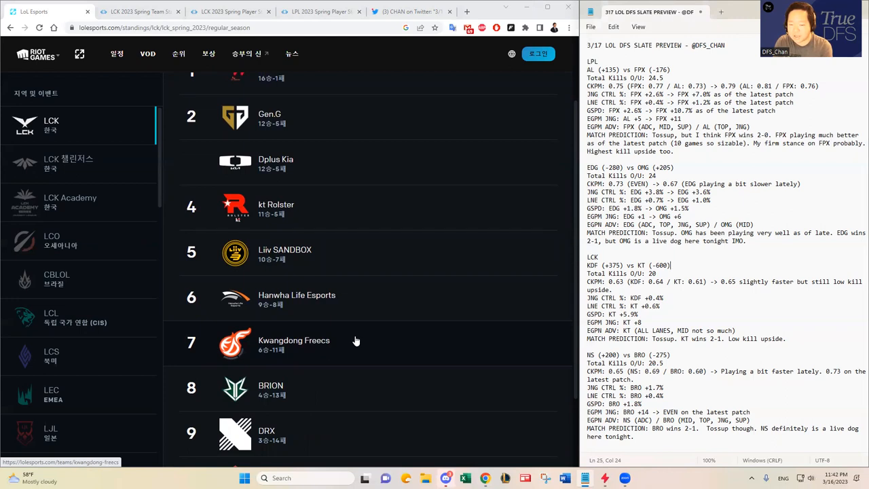
mouse_move(551, 287)
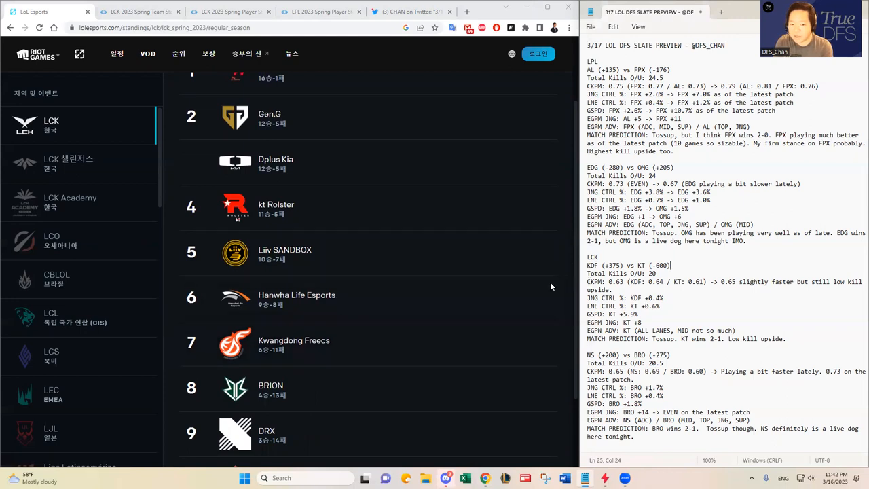
scroll(down, 3)
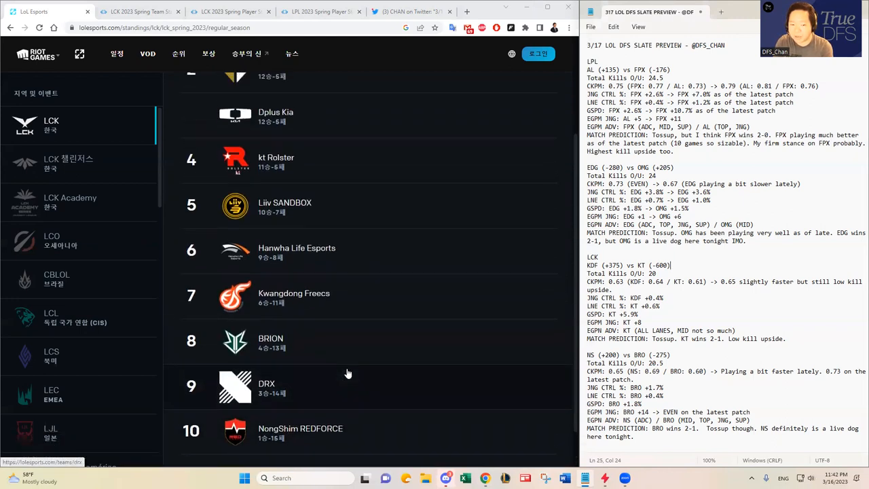
scroll(up, 3)
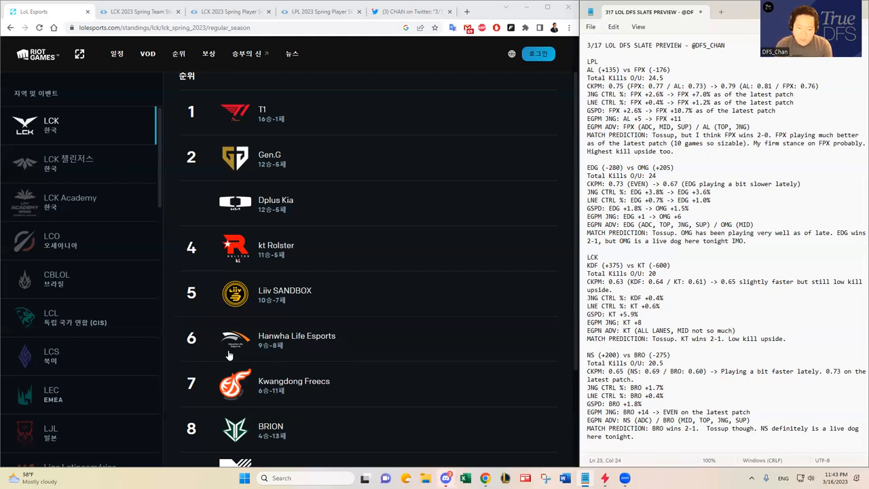
scroll(down, 3)
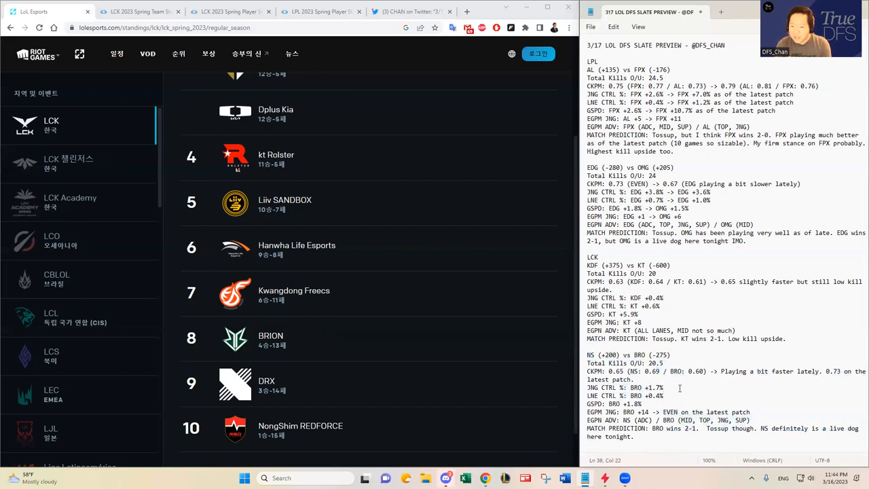
click(663, 387)
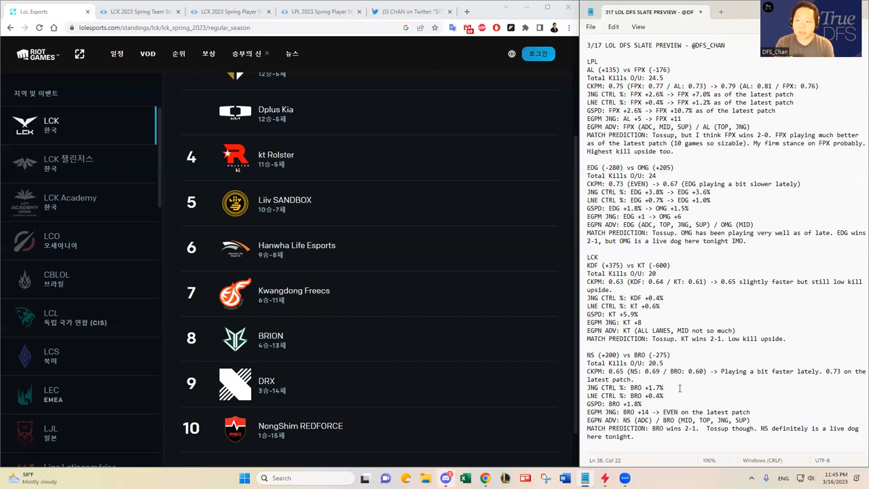
mouse_move(440, 426)
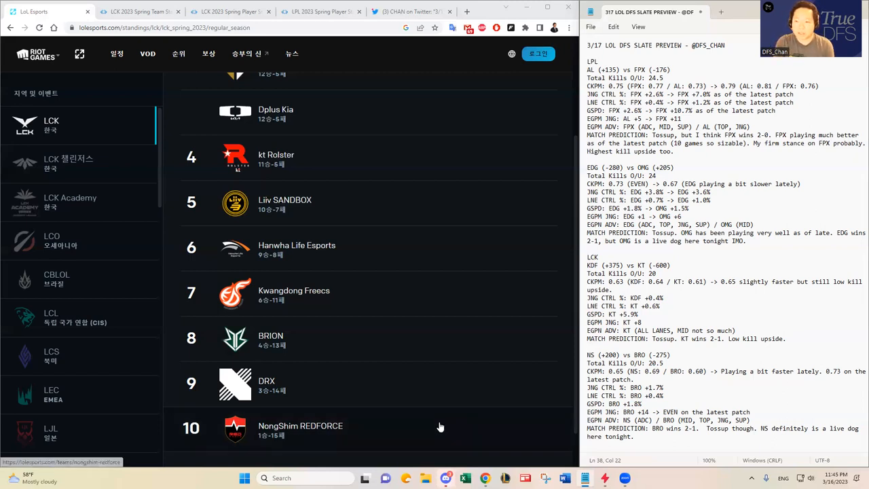
mouse_move(423, 452)
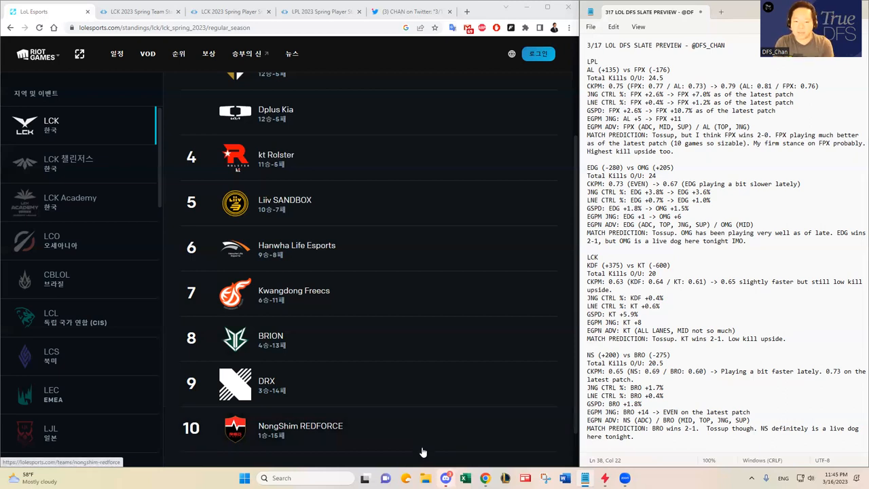
mouse_move(653, 299)
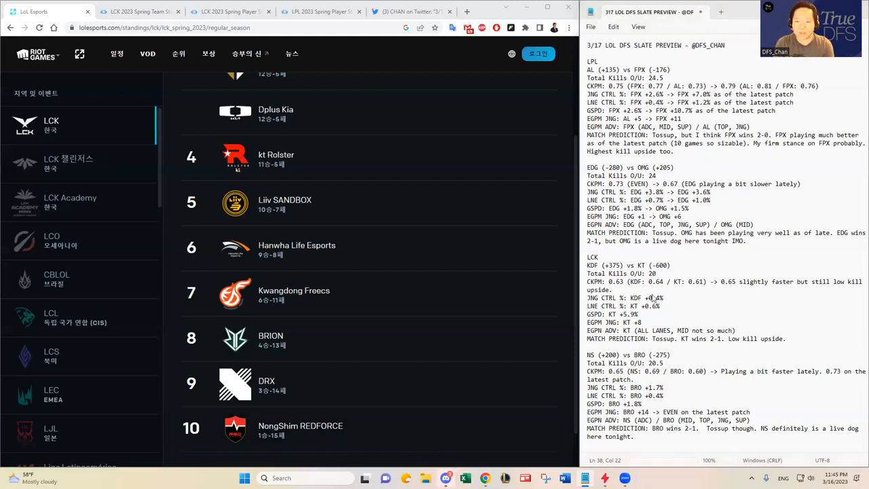